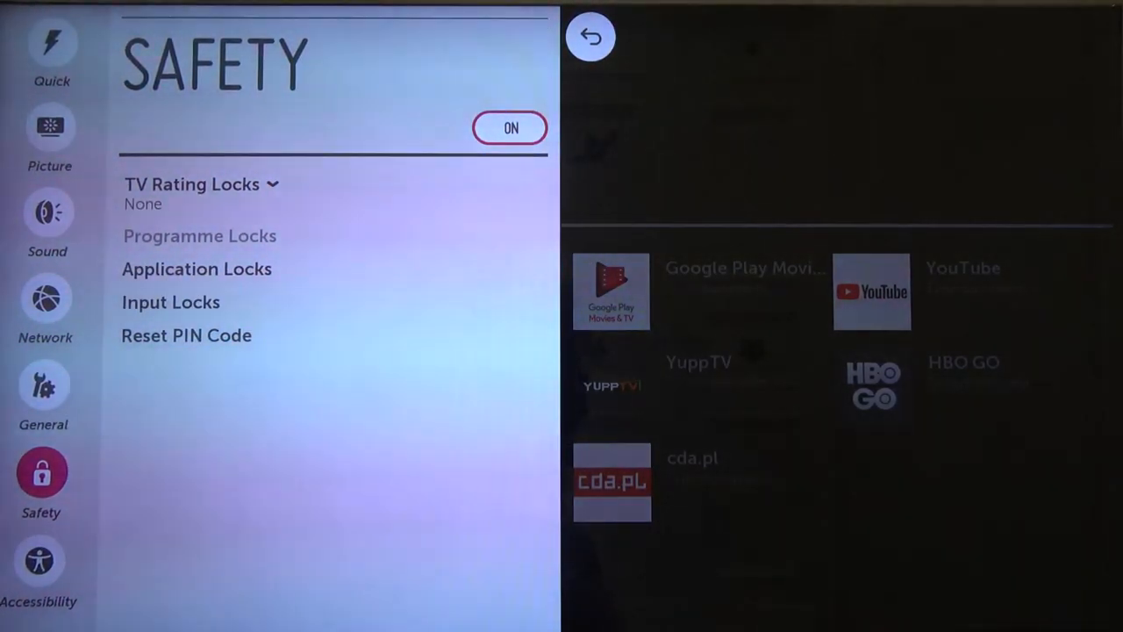
Choose Reset PIN Code in Safety and enter the current four-digit PIN to authorise the reset.
left_click(197, 269)
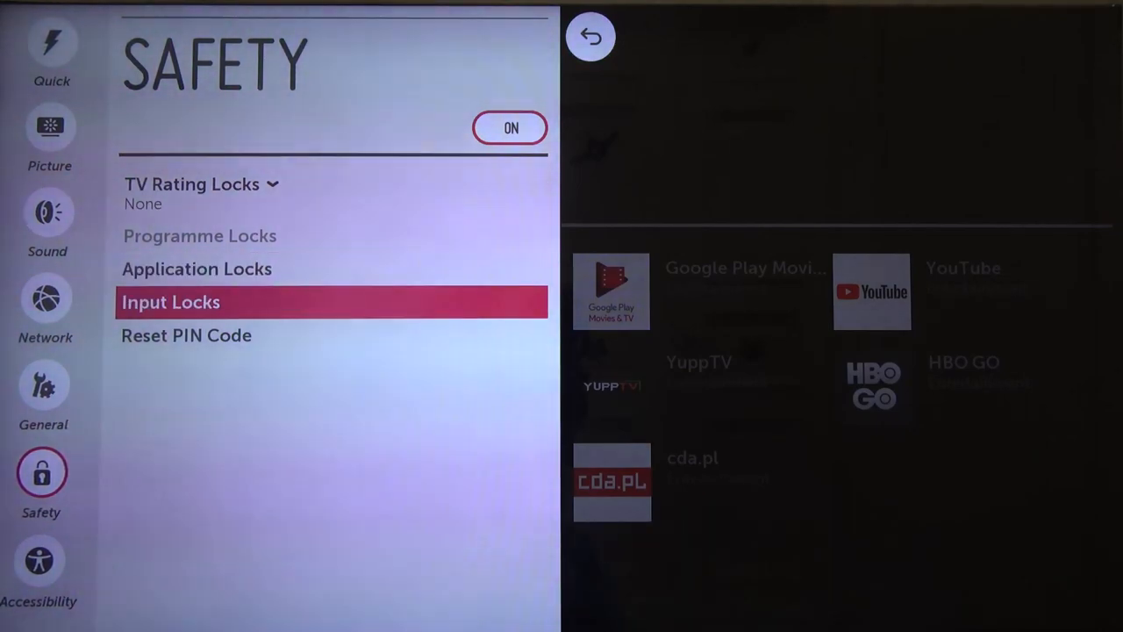
key("Down")
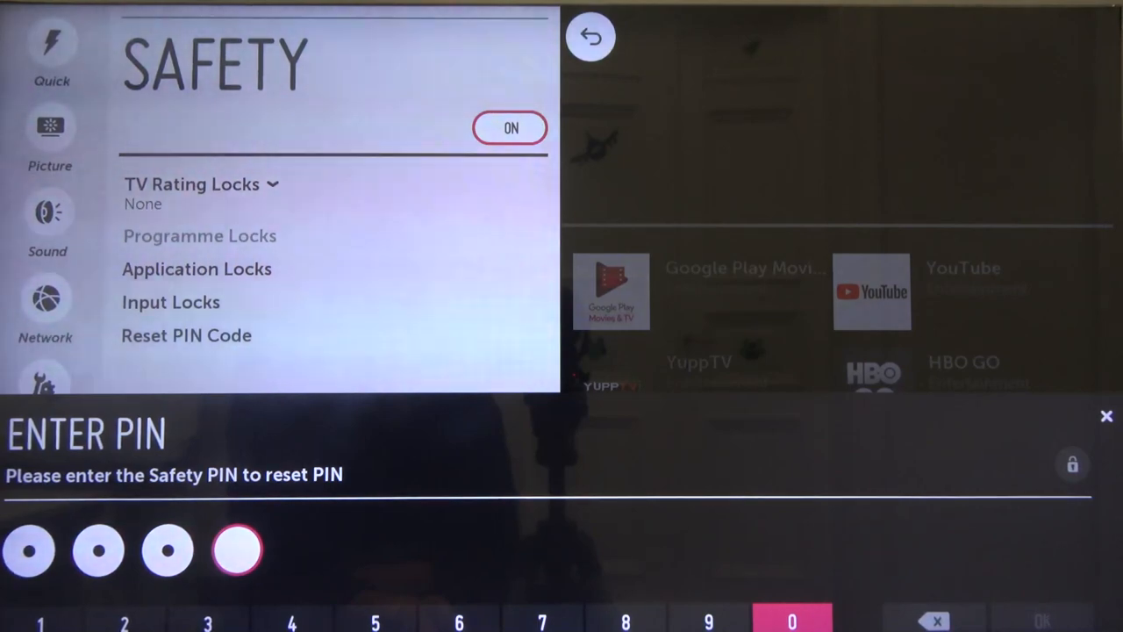
left_click(791, 622)
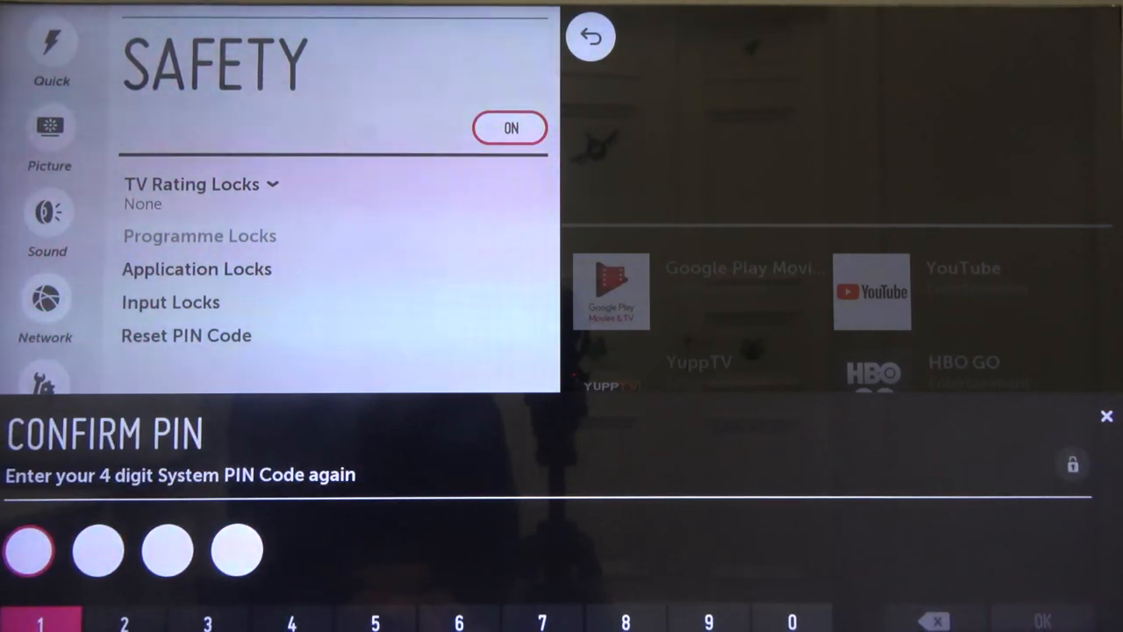
Re-enter the new four-digit PIN on the number pad and confirm it with OK.
left_click(123, 623)
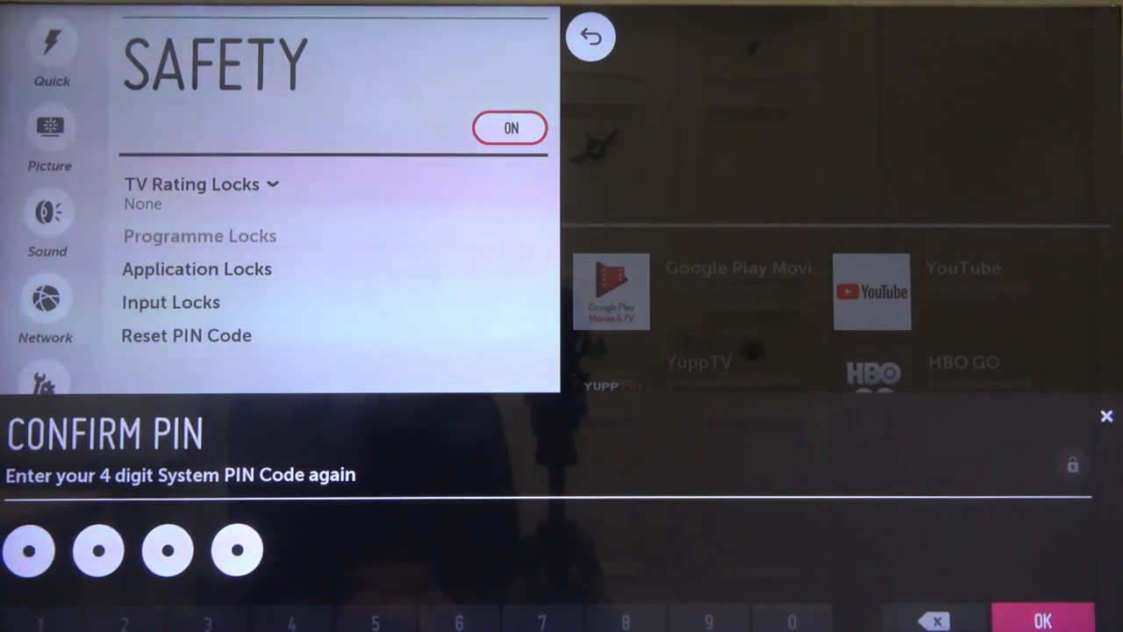
left_click(1042, 617)
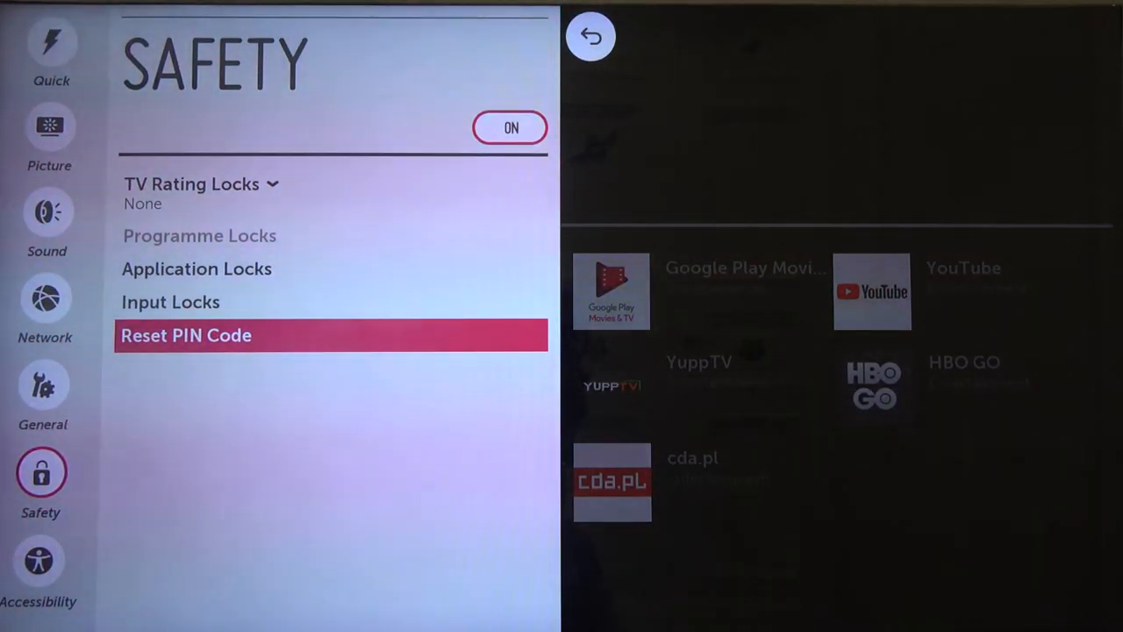